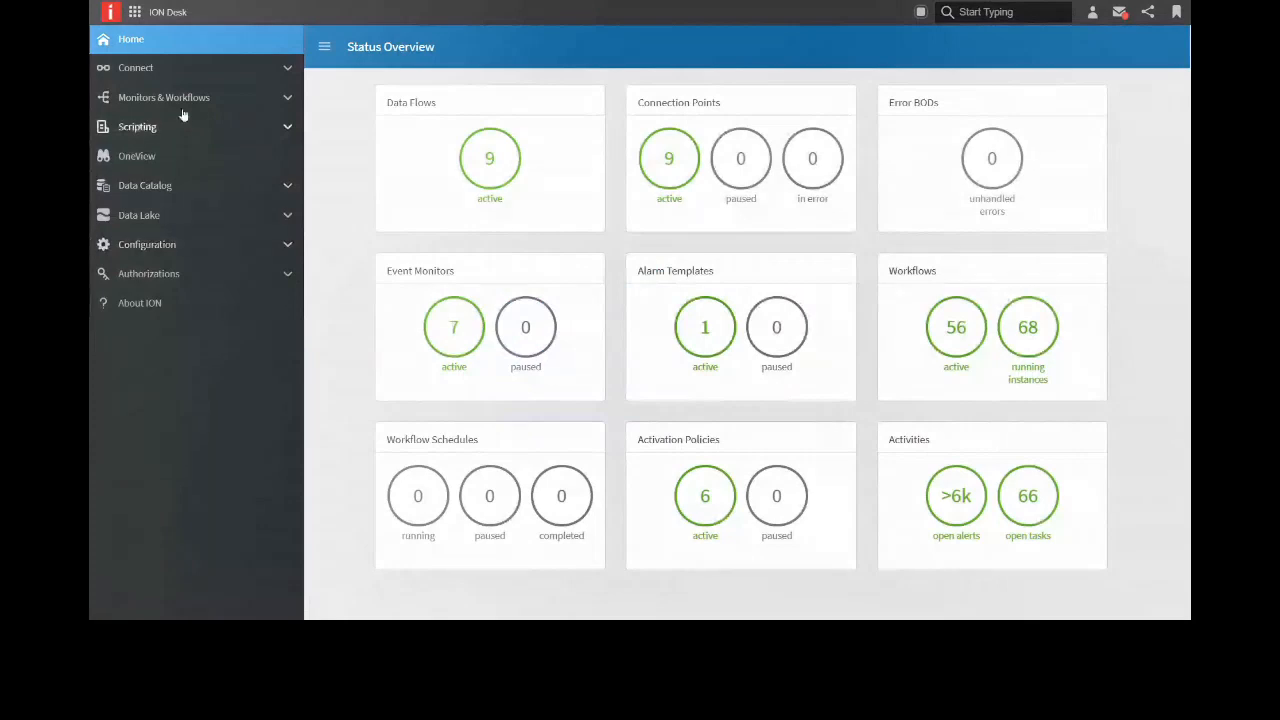
Open the Workflows list under Monitors & Workflows.
click(164, 97)
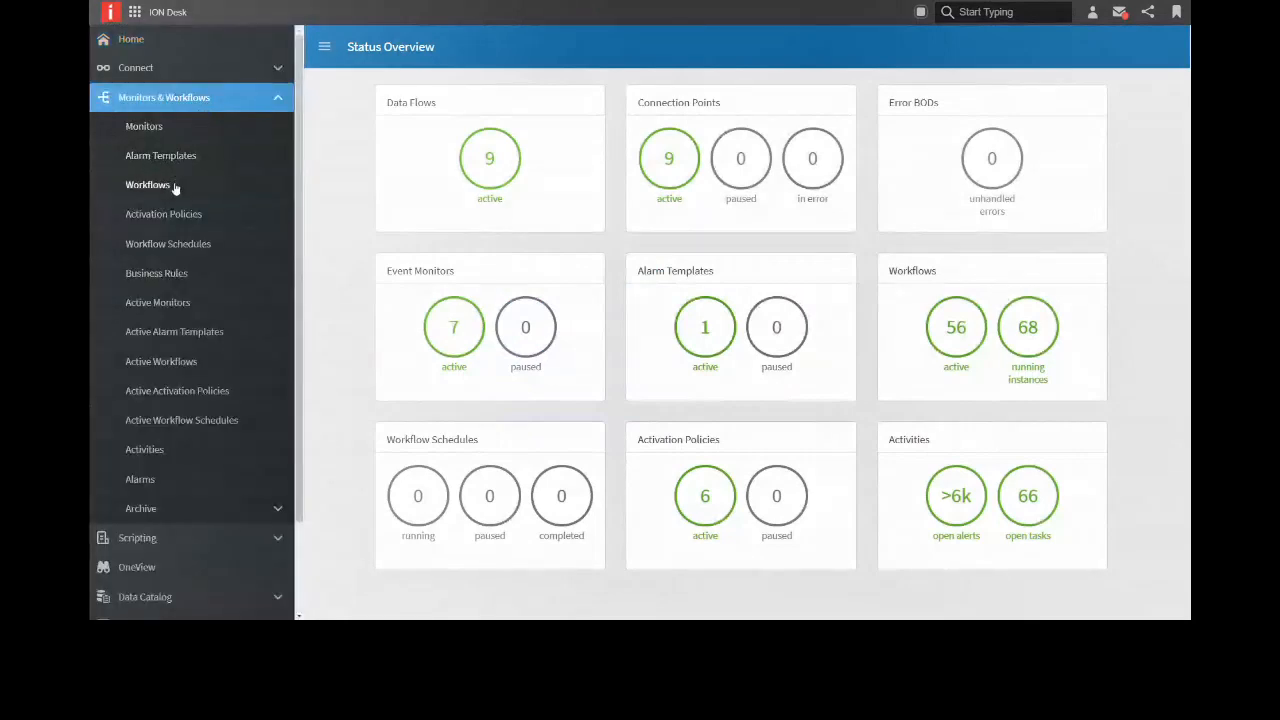
click(148, 185)
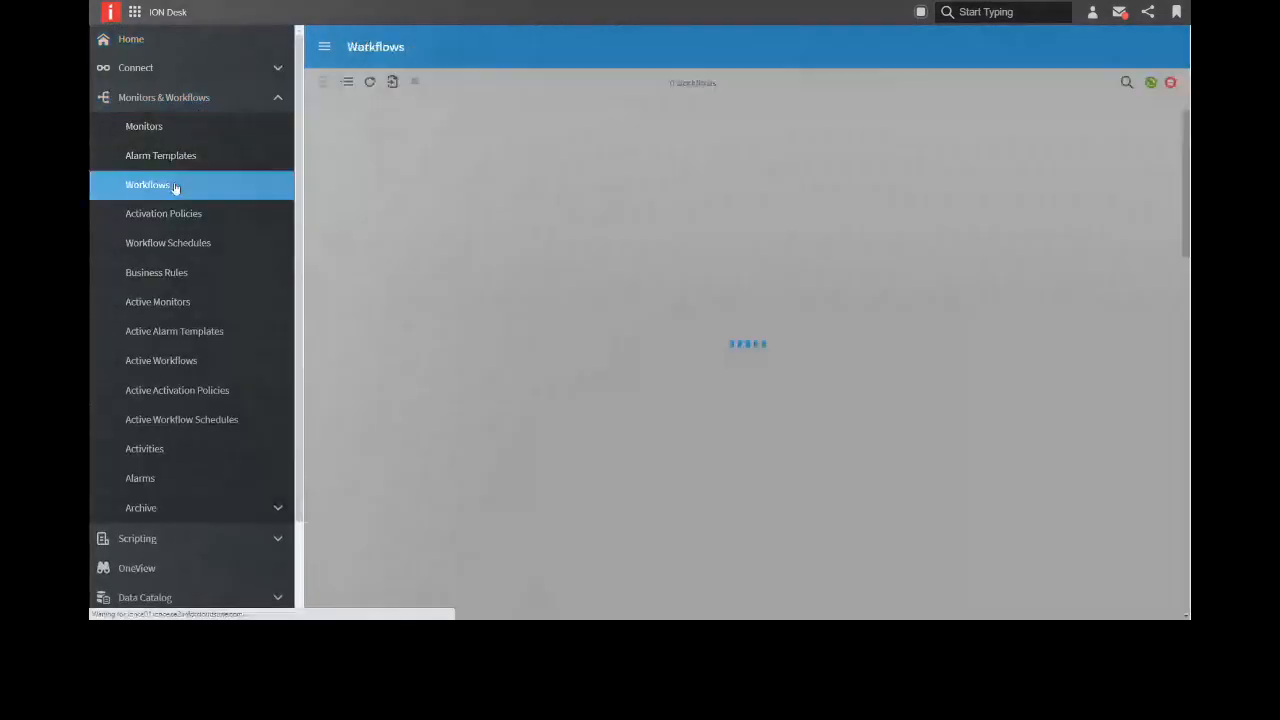
Search 'Credi', open CustOrderOnCreditStop, and add OrdNo, OrdAmt, CustNo, CustNm, CreditStopCd parameters.
click(150, 185)
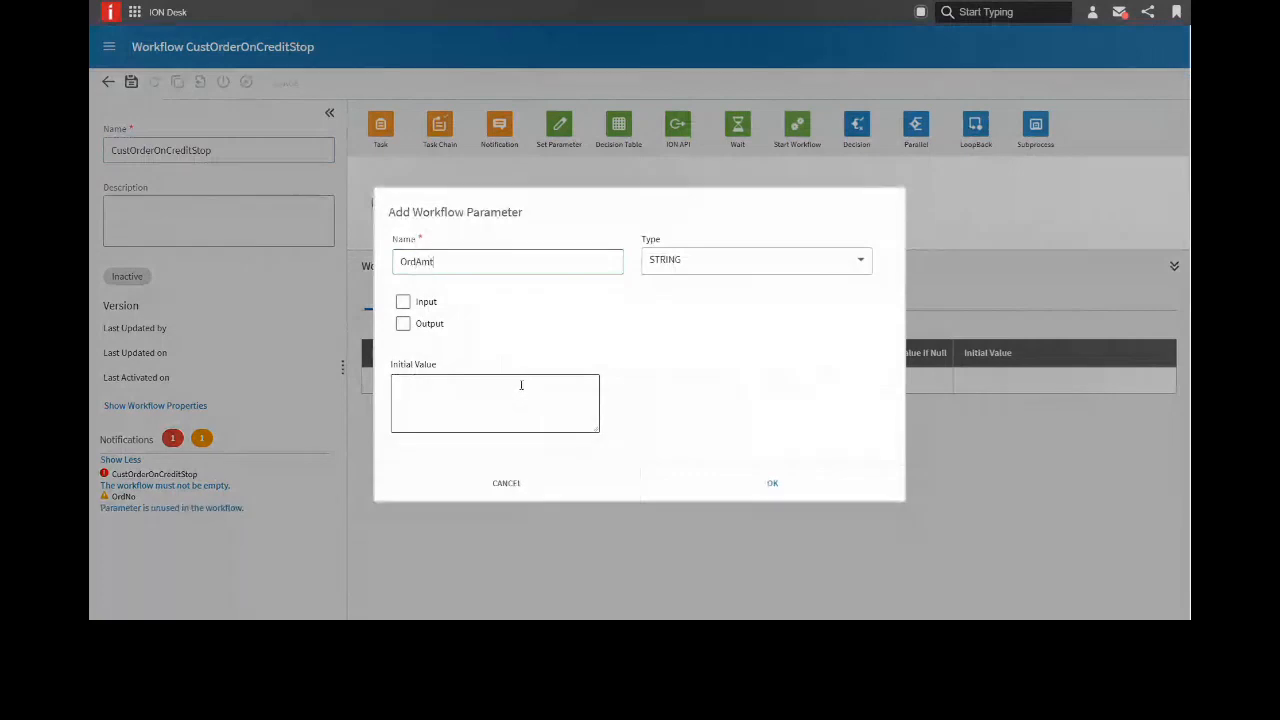
text(Credi)
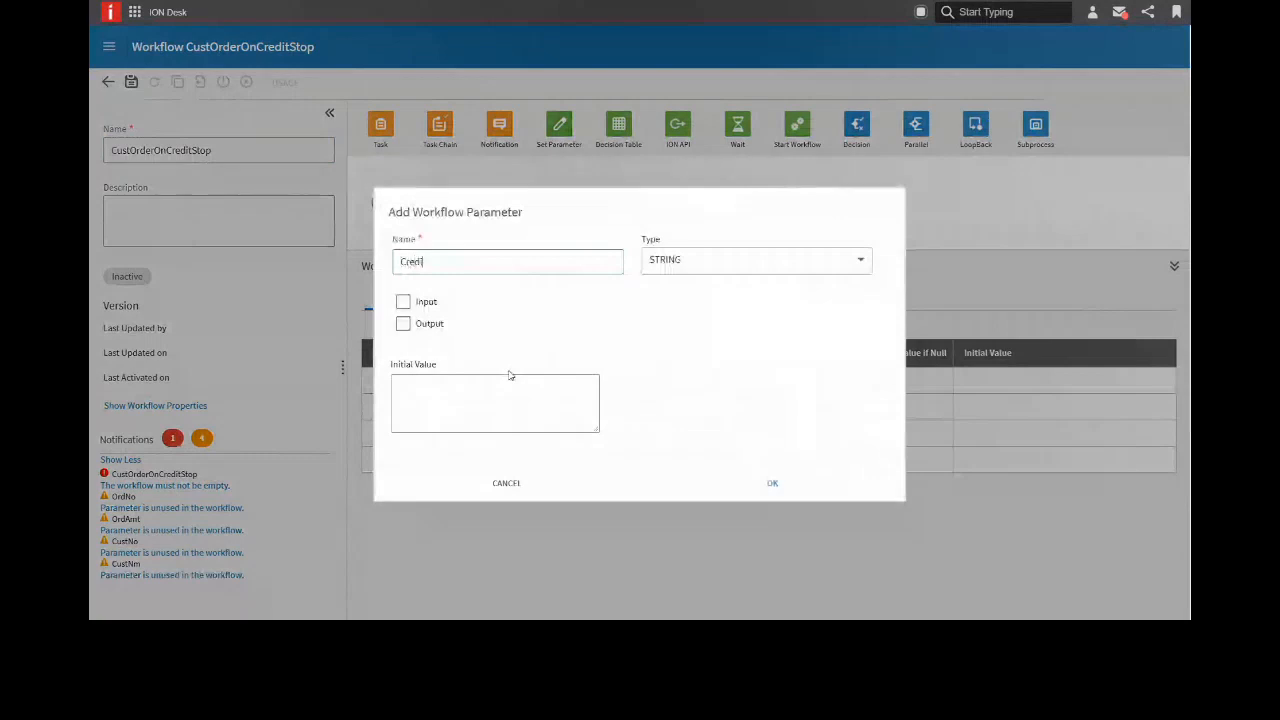
click(403, 301)
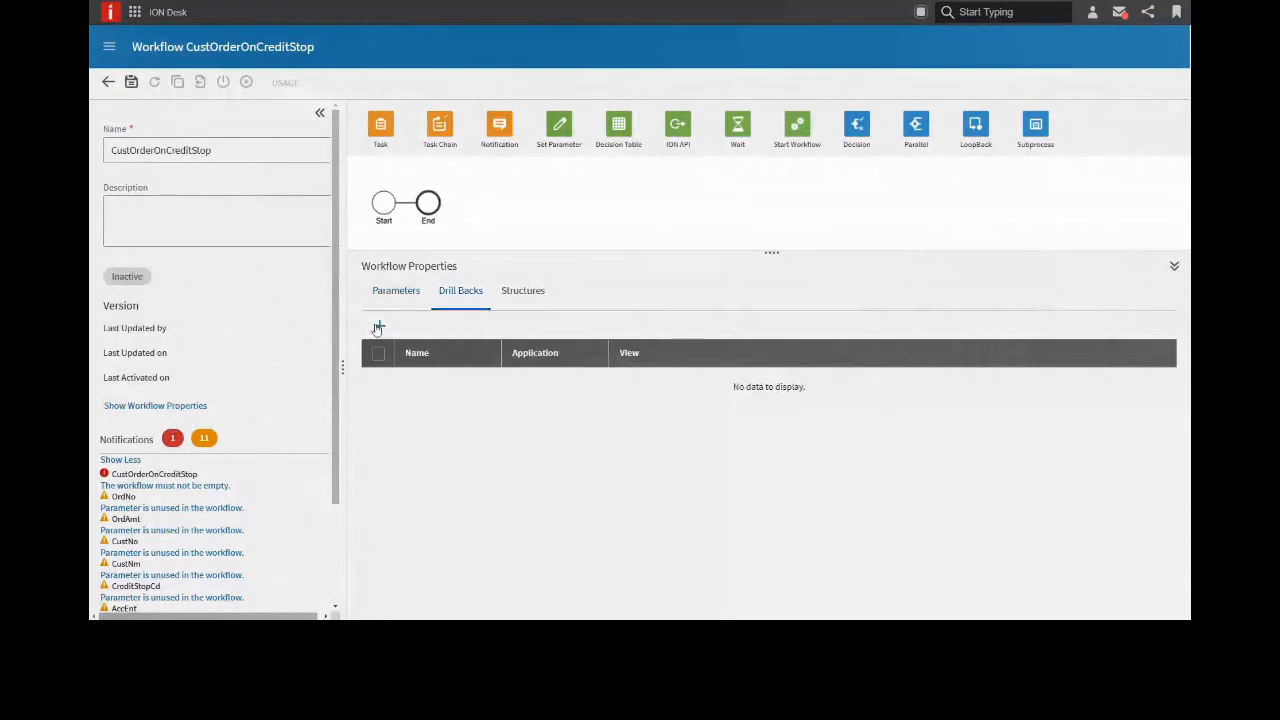
Add drill back OIS120 on CustomerOrderView, table OOHEAD, keys OACONO,OAORNO.
click(378, 328)
text(OIS120)
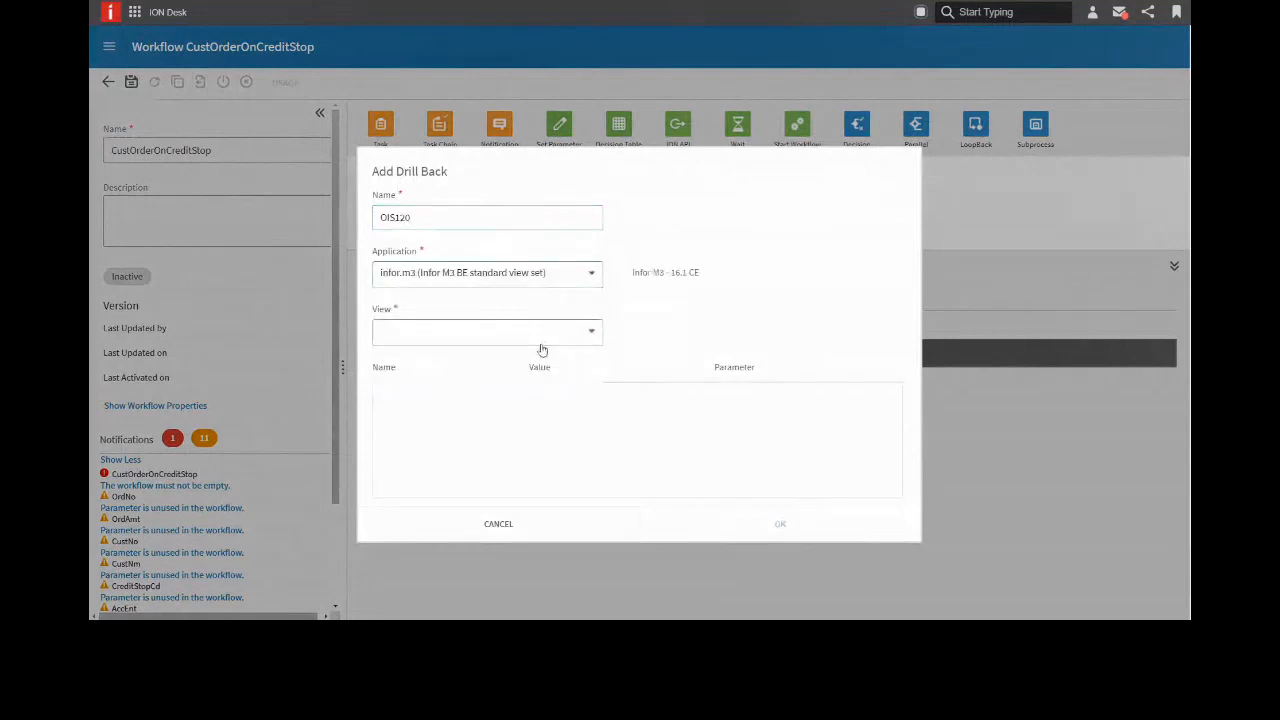
click(487, 330)
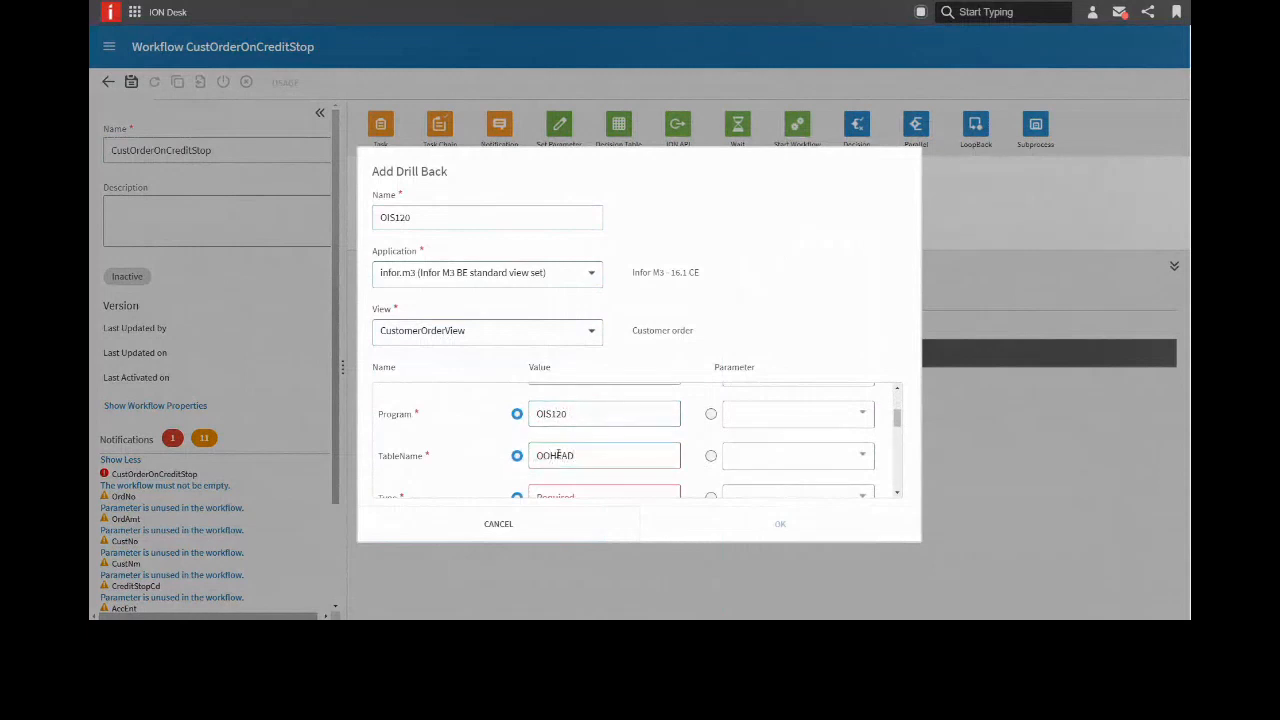
scroll(down, 3)
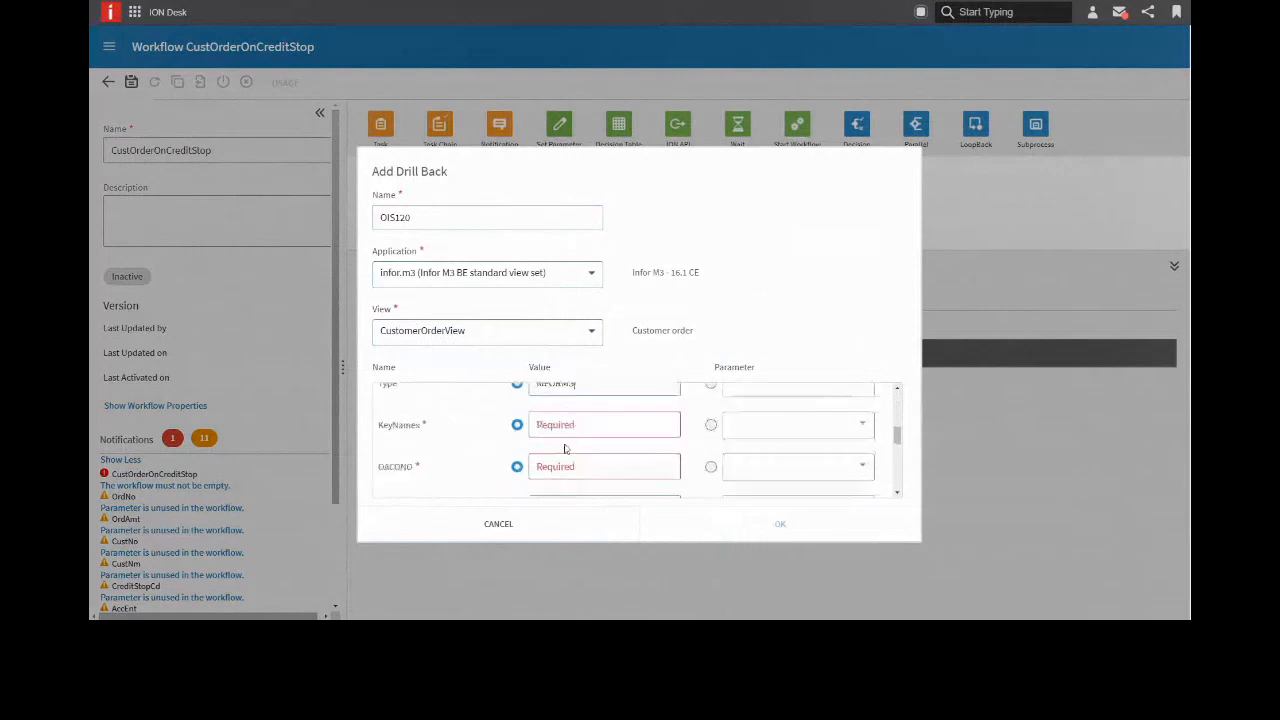
text(OACONO,OAORNO)
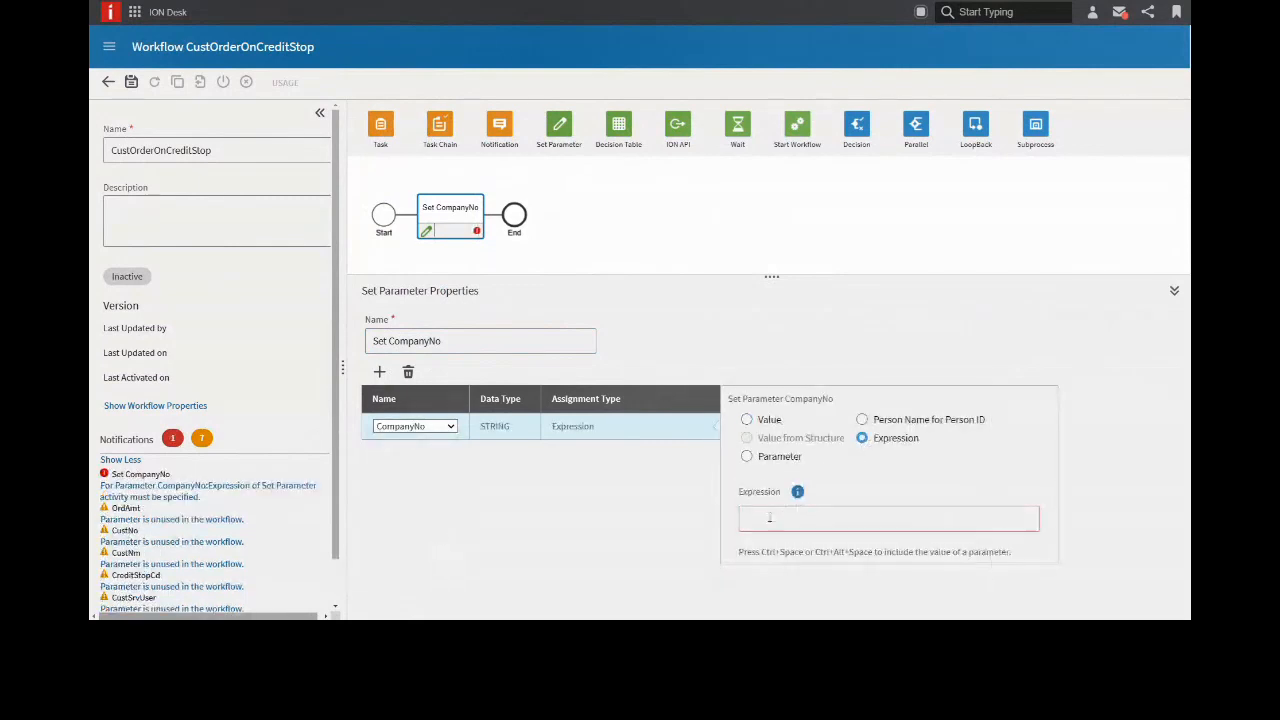
Add a Set CompanyNo step after Start, assigning CompanyNo by expression.
click(535, 216)
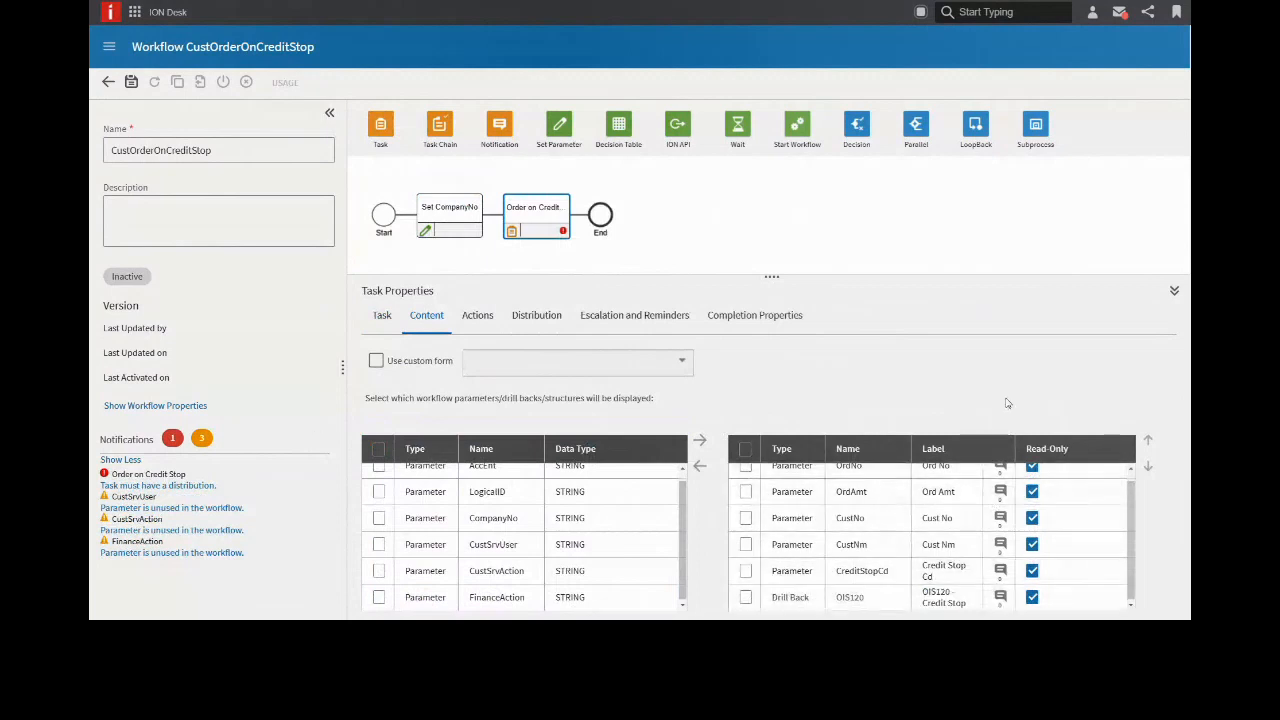
Add the Order on Credit task showing OrdNo, OrdAmt, CustNo, CustNm, CreditStopCd and OIS120 read-only.
click(536, 315)
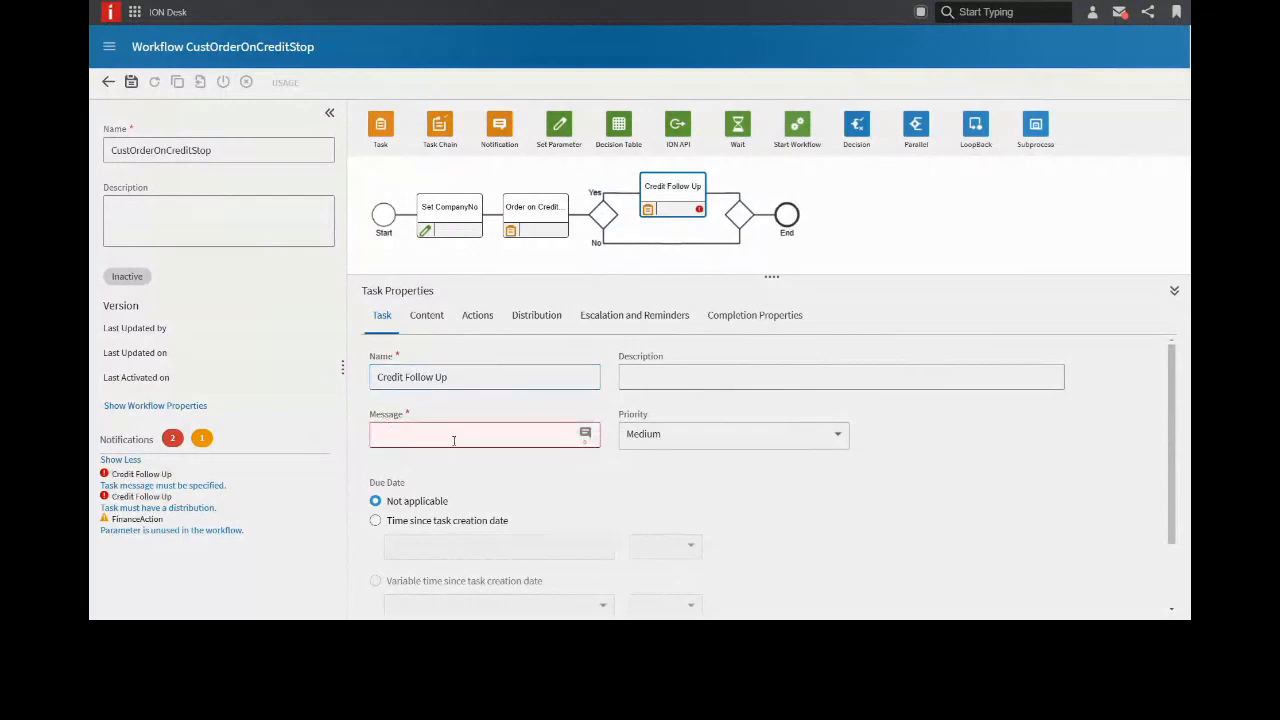
Enter 'Credit follow up required' as the Credit Follow Up task message.
text(Credit follow up required)
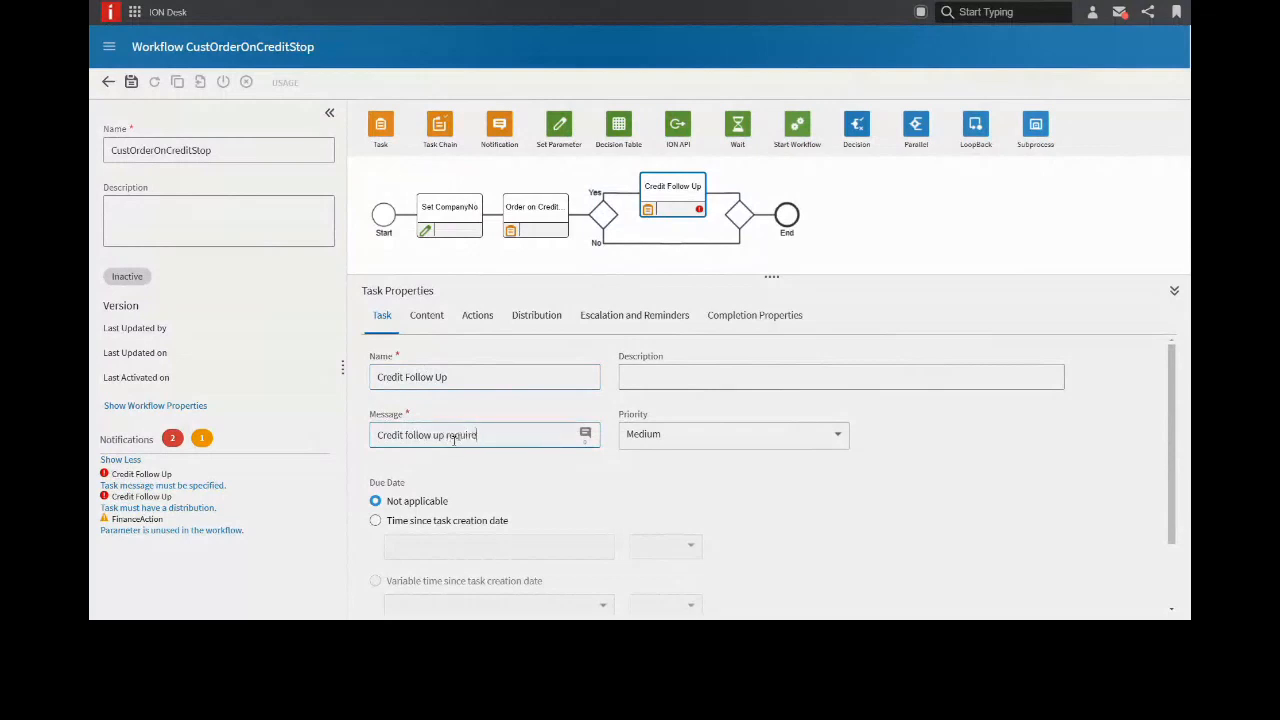
click(426, 315)
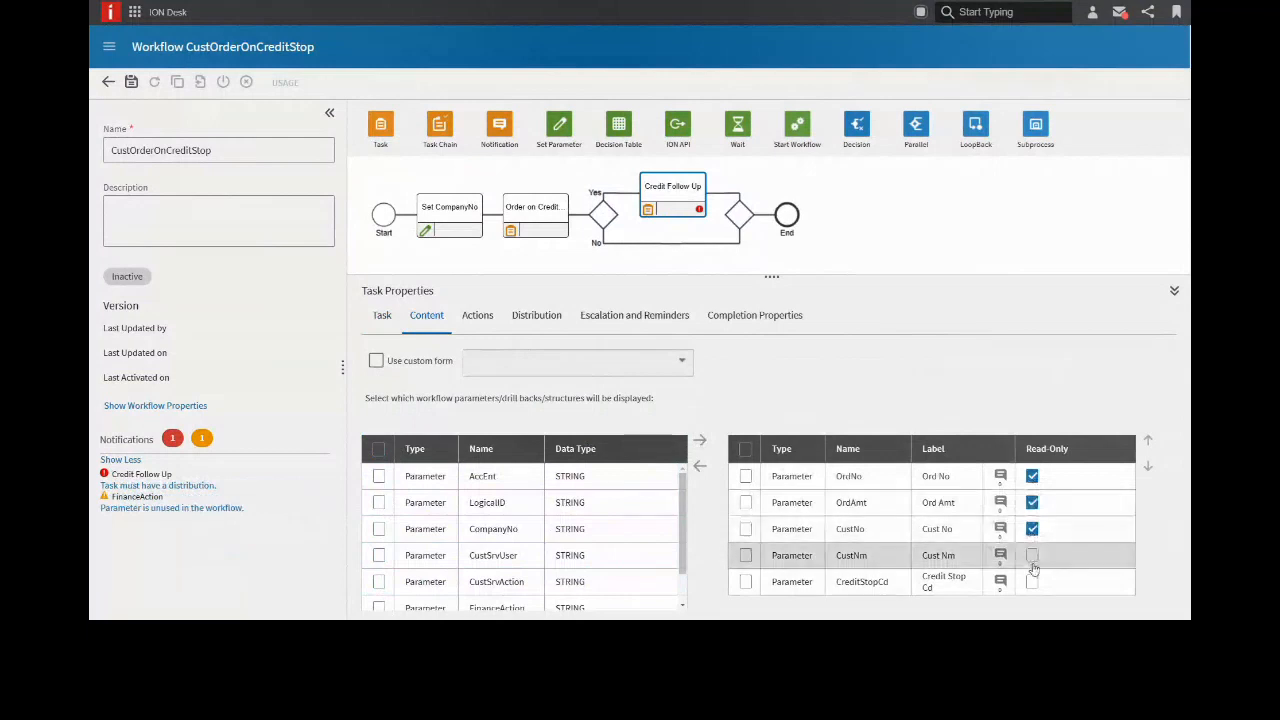
Make the order parameters read-only and route the task to M3_Finance with e-mail.
click(477, 315)
text(M3_F)
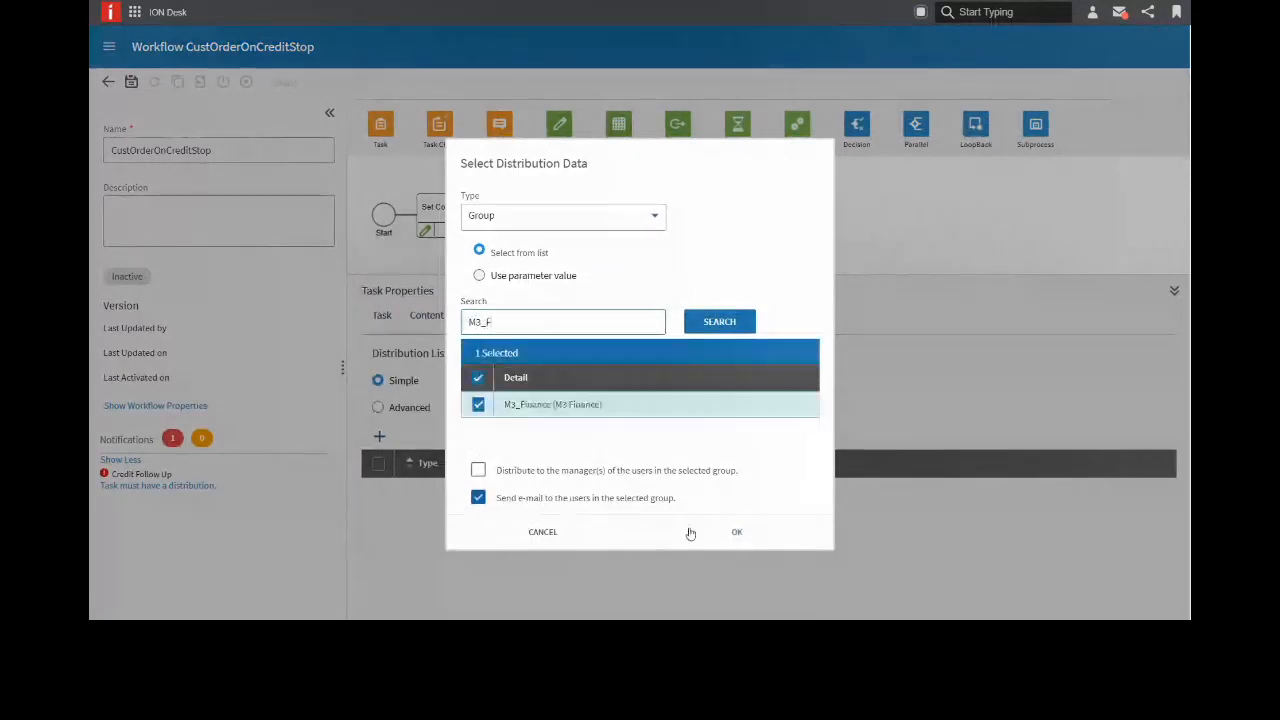
click(737, 531)
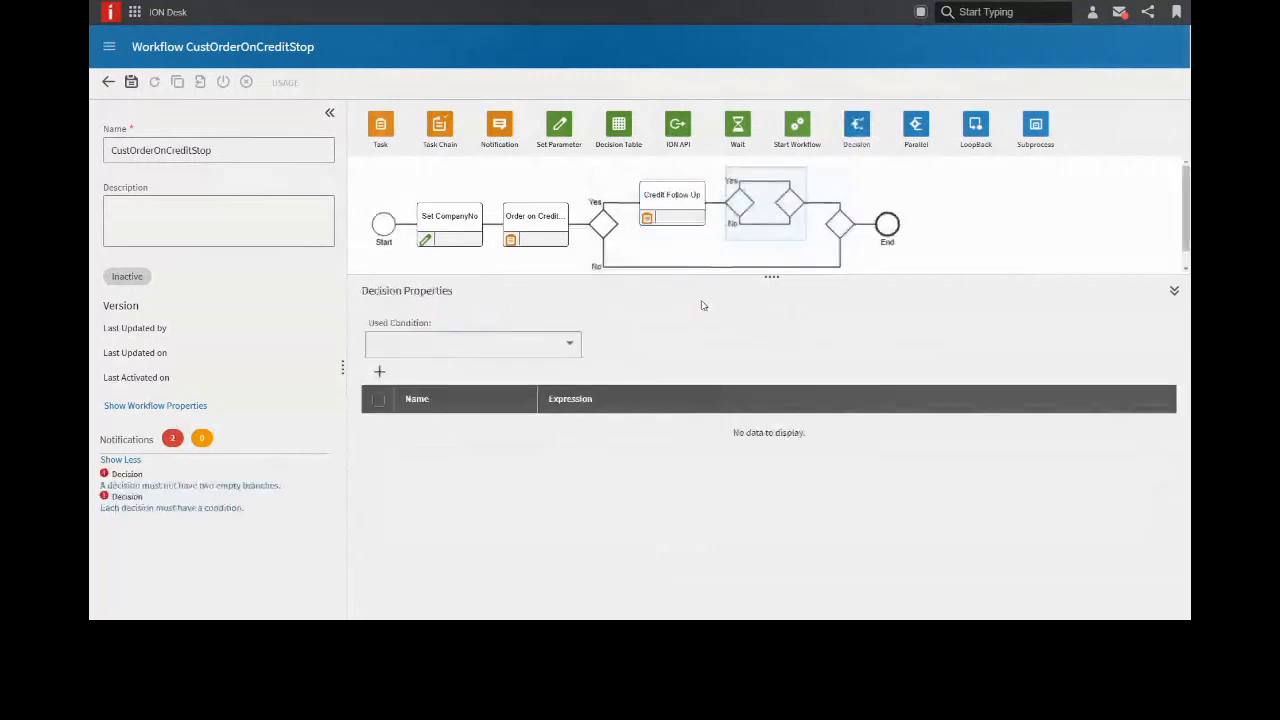
Add a decision after Credit Follow Up, entering 'ois120' in a search field.
text(ois120)
text(Final Notification)
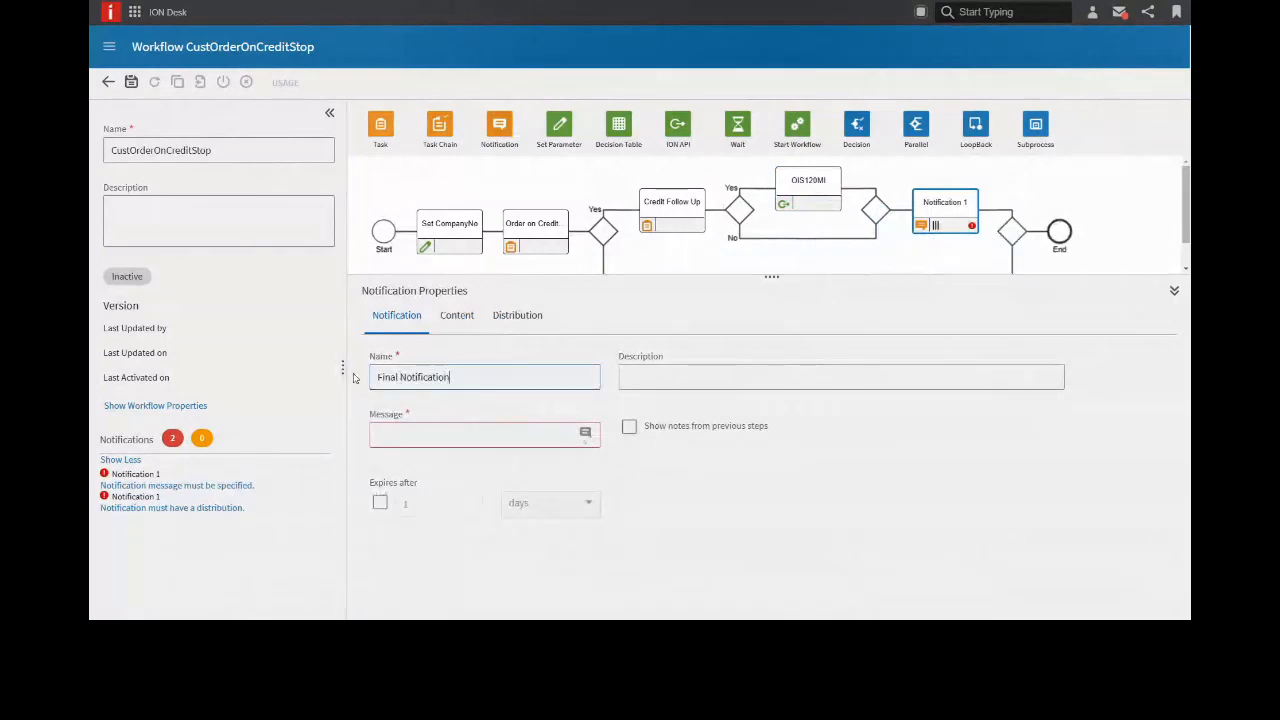
Set message 'Order [OrdNo] has been [FinanceAction]' and add order parameters as read-only content.
click(485, 434)
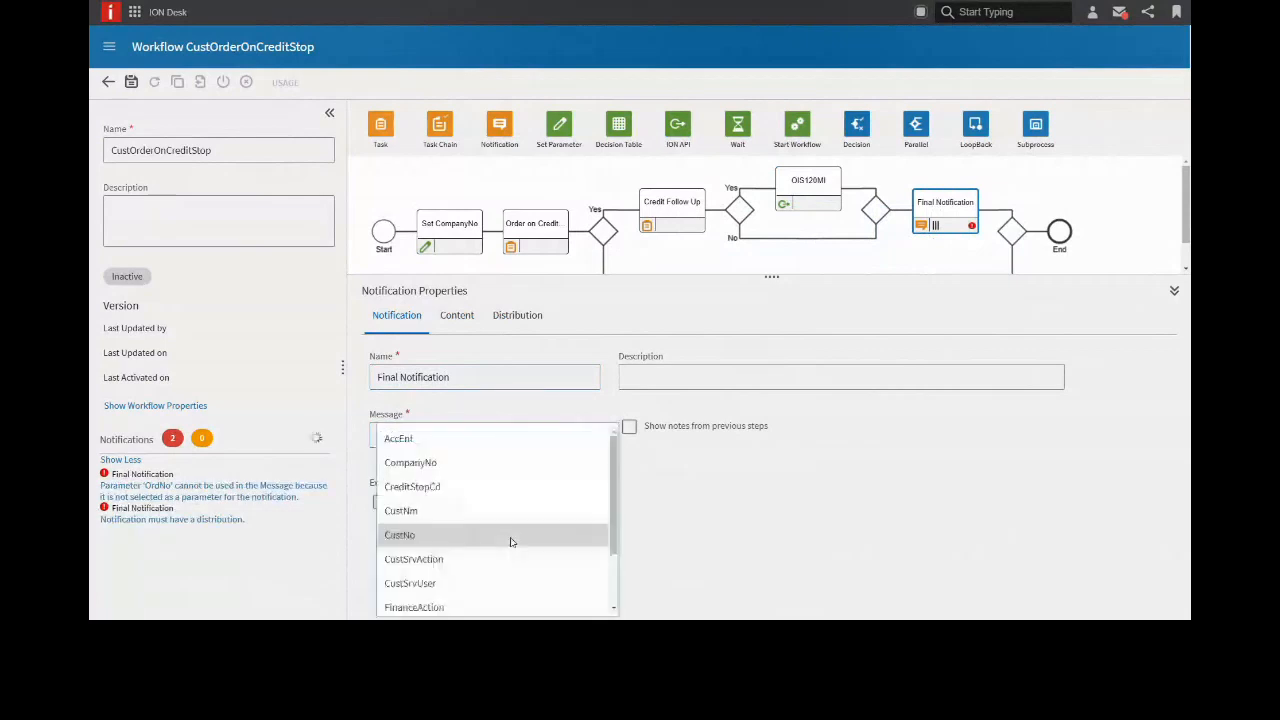
click(413, 607)
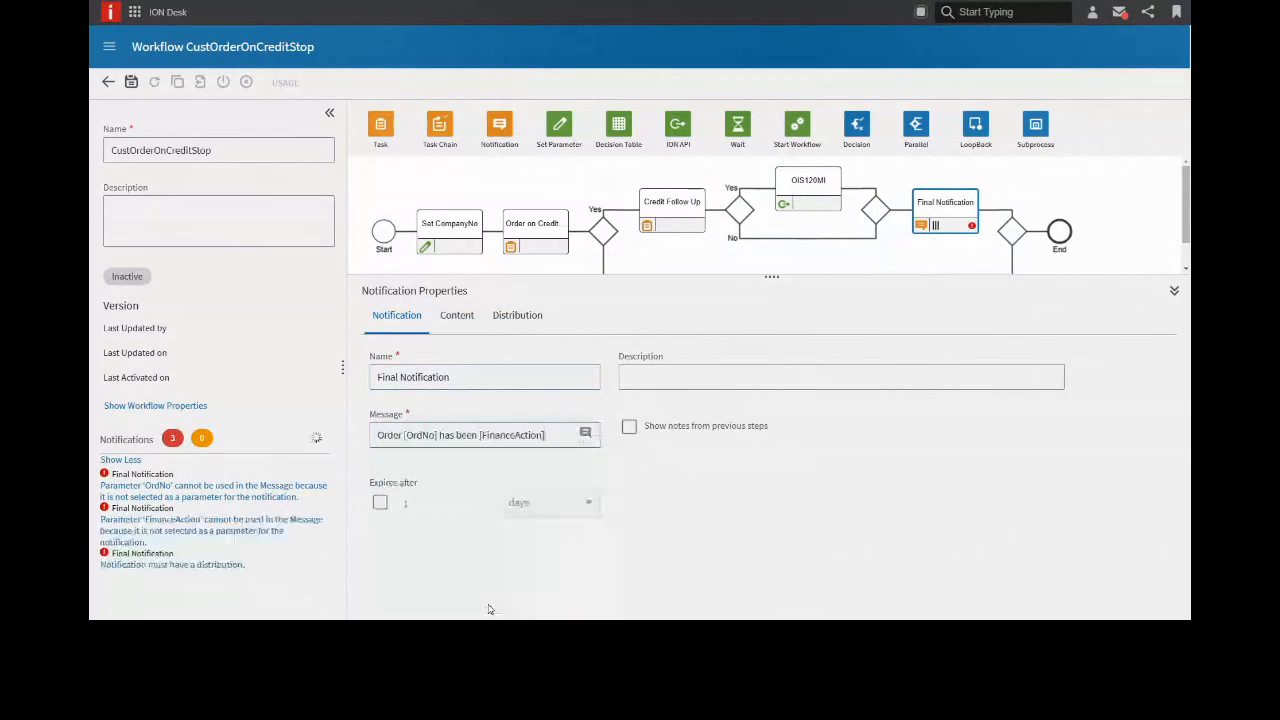
click(456, 315)
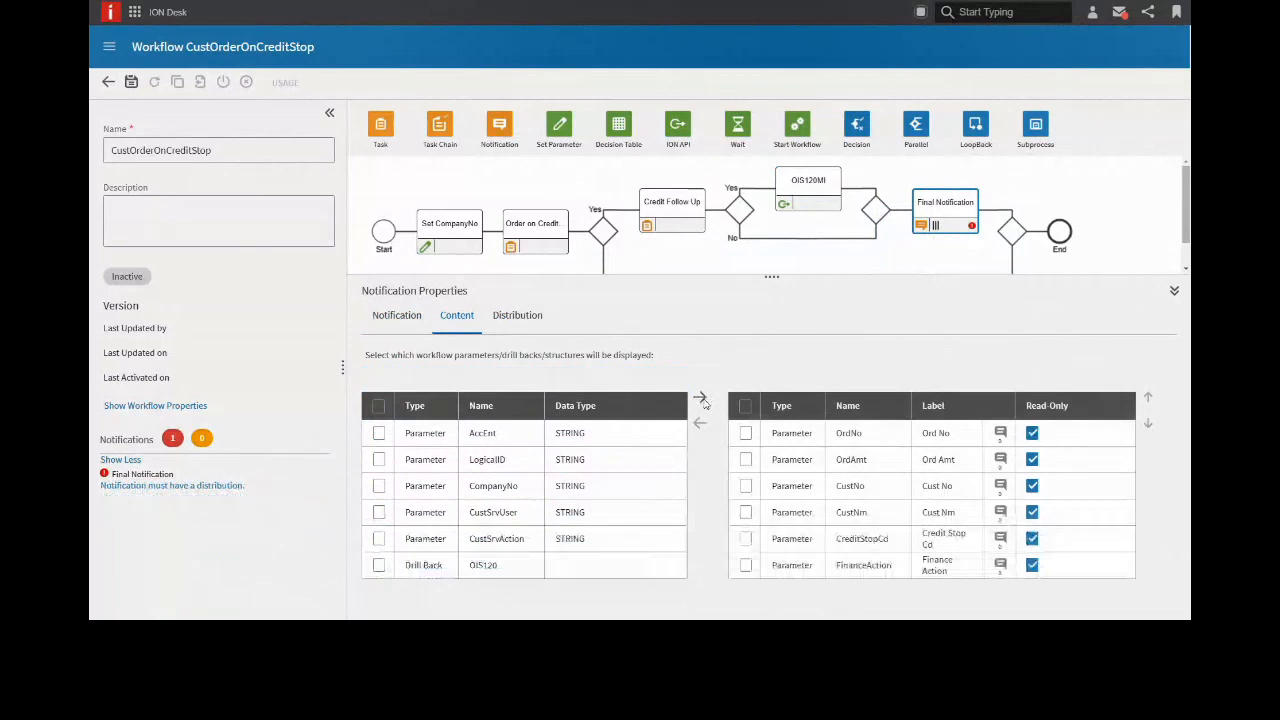
click(517, 315)
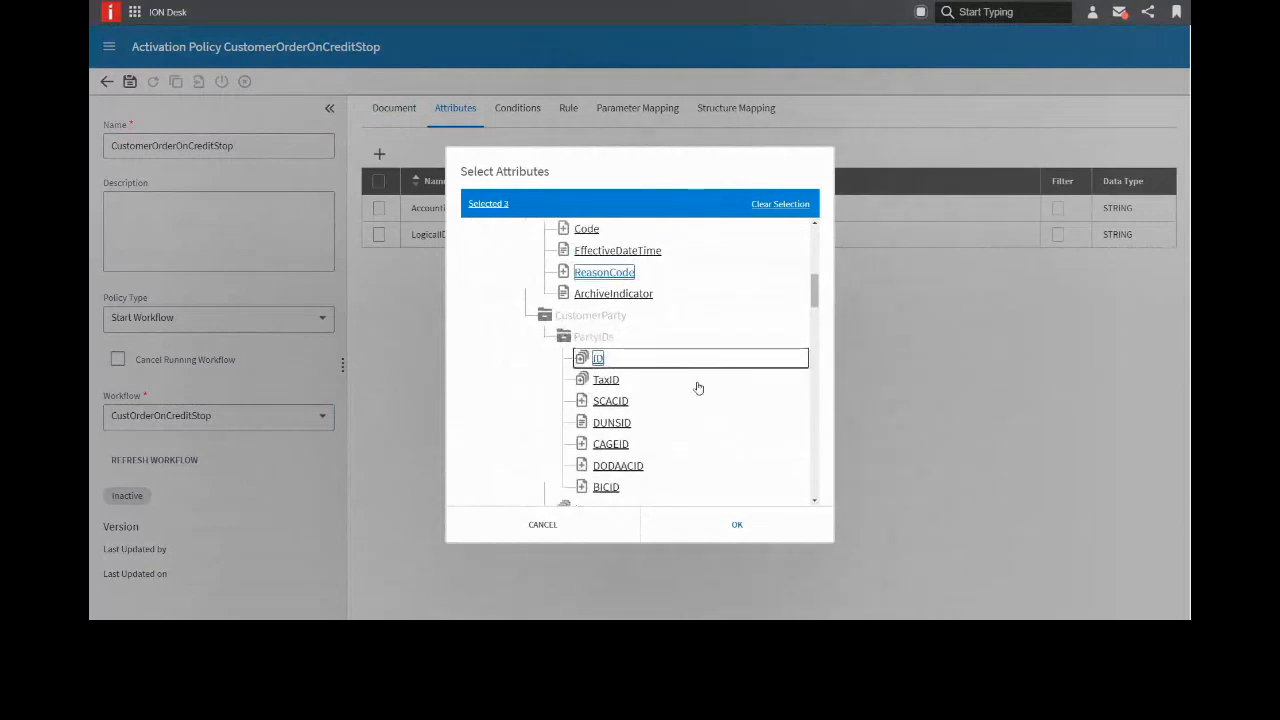
Create the CustomerOrderOnCreditStop Start Workflow policy and pick ReasonCode and customer ID attributes.
click(517, 108)
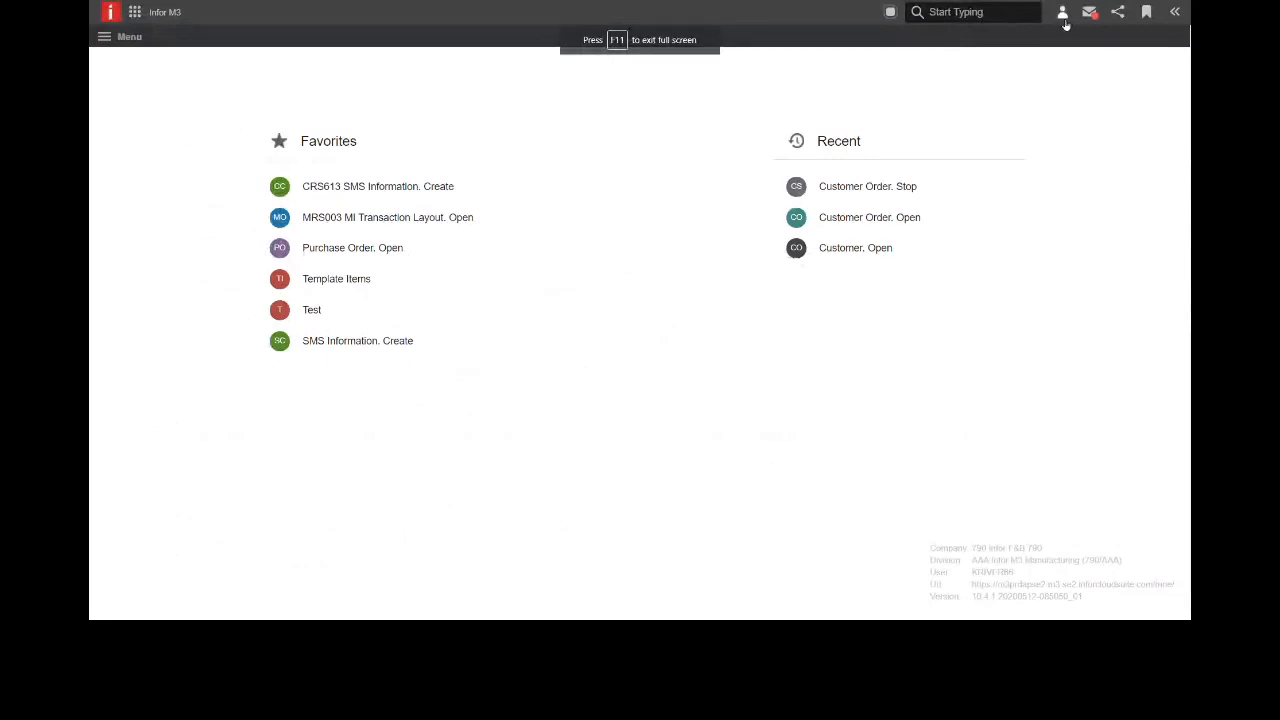
Switch to the Infor M3 tab showing the Favorites and Recent start page.
click(869, 217)
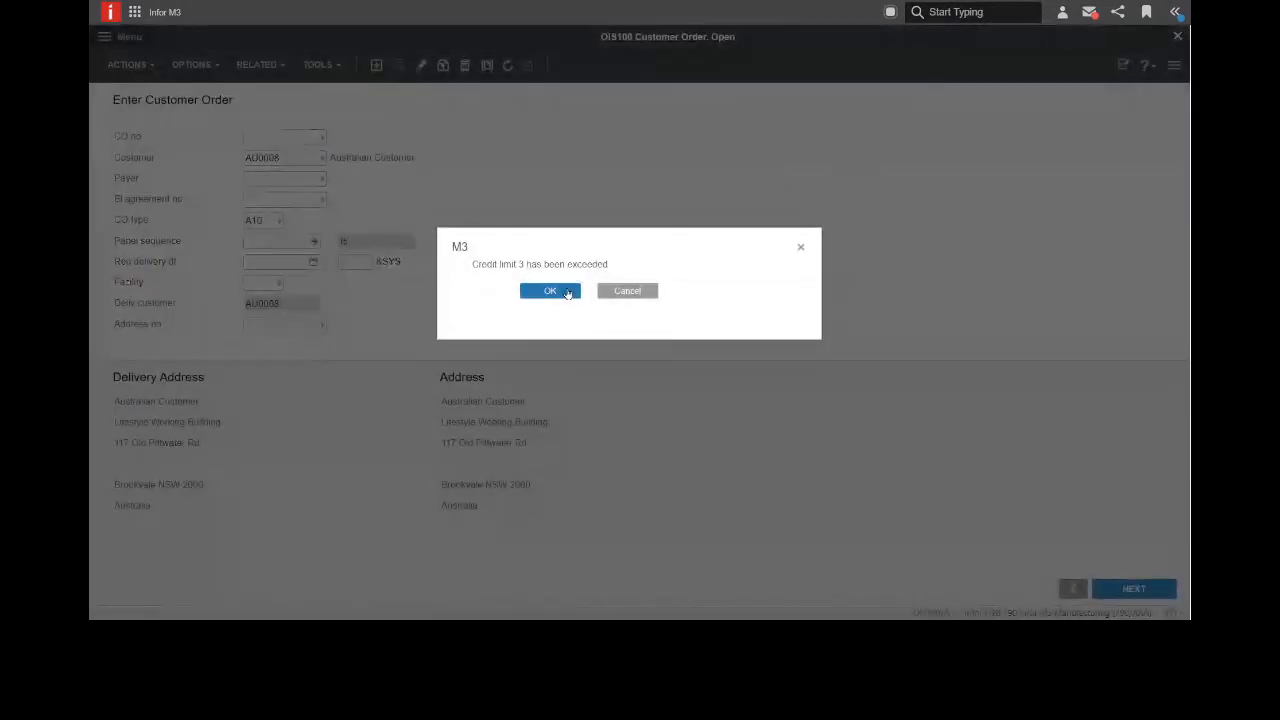
click(550, 291)
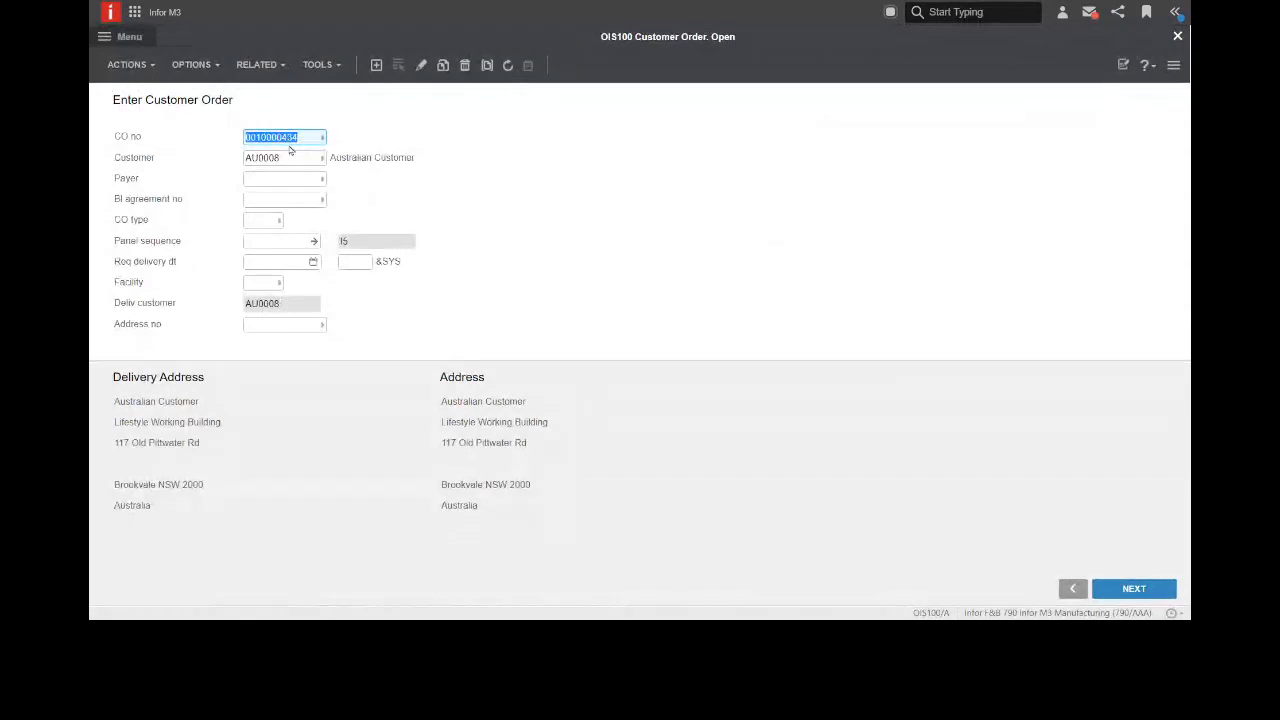
click(1134, 588)
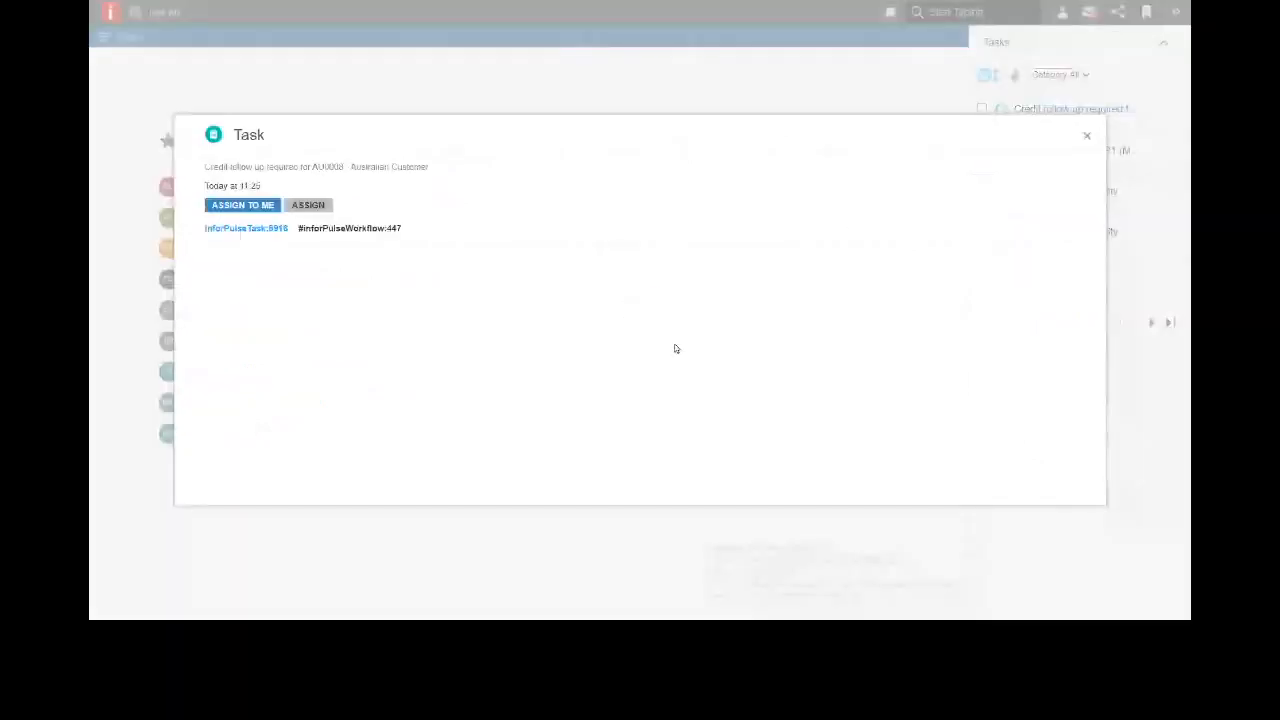
Assign the credit follow-up task to yourself and begin a note 'Kristina, I have'.
click(242, 205)
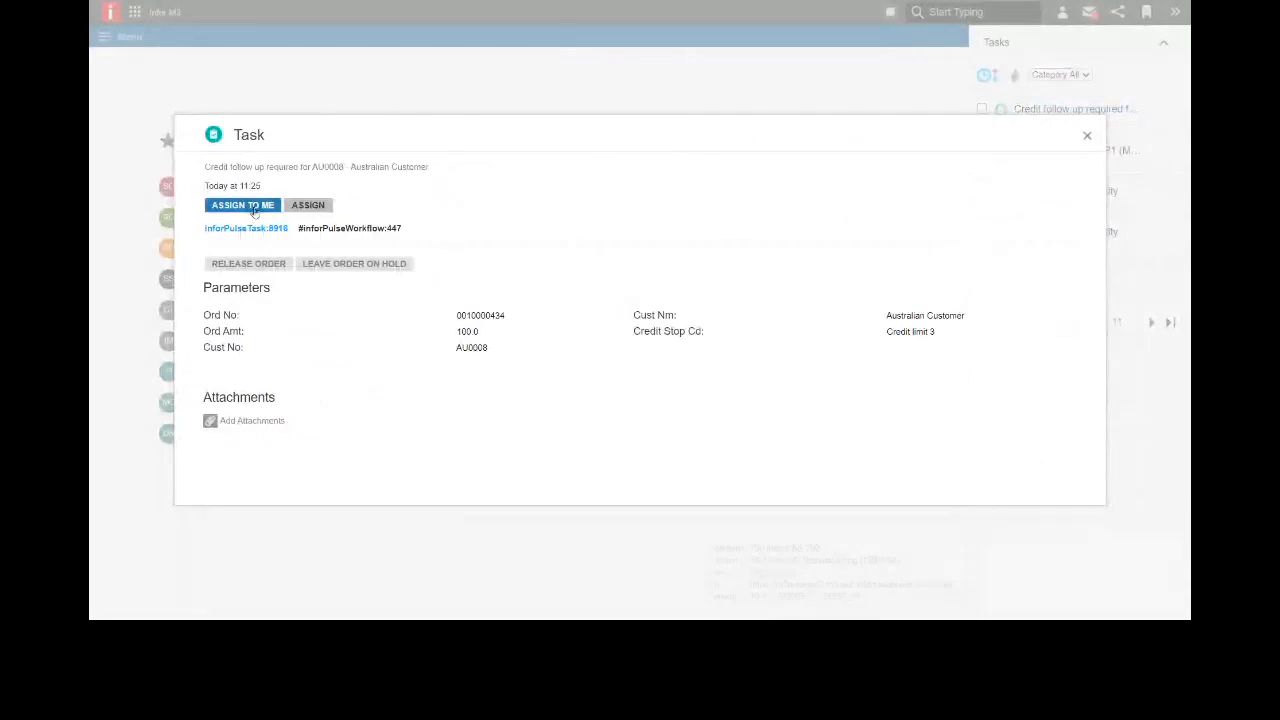
click(242, 205)
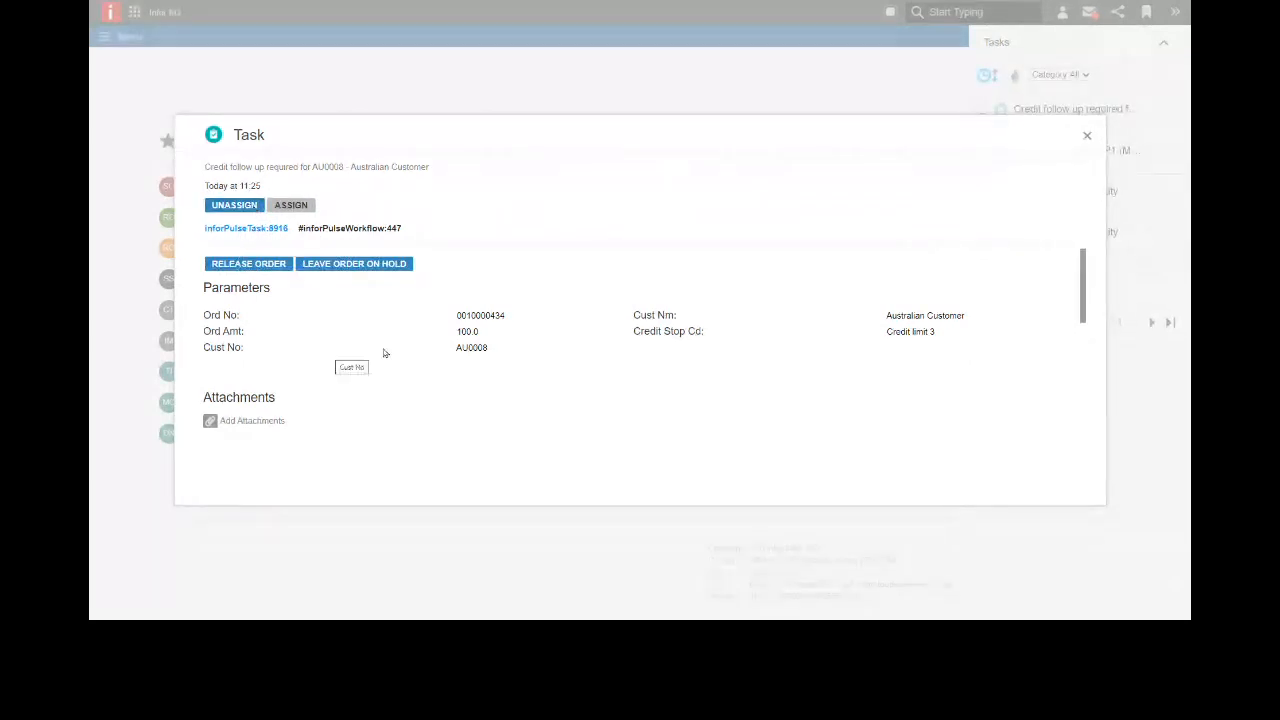
text(Kristina, I have)
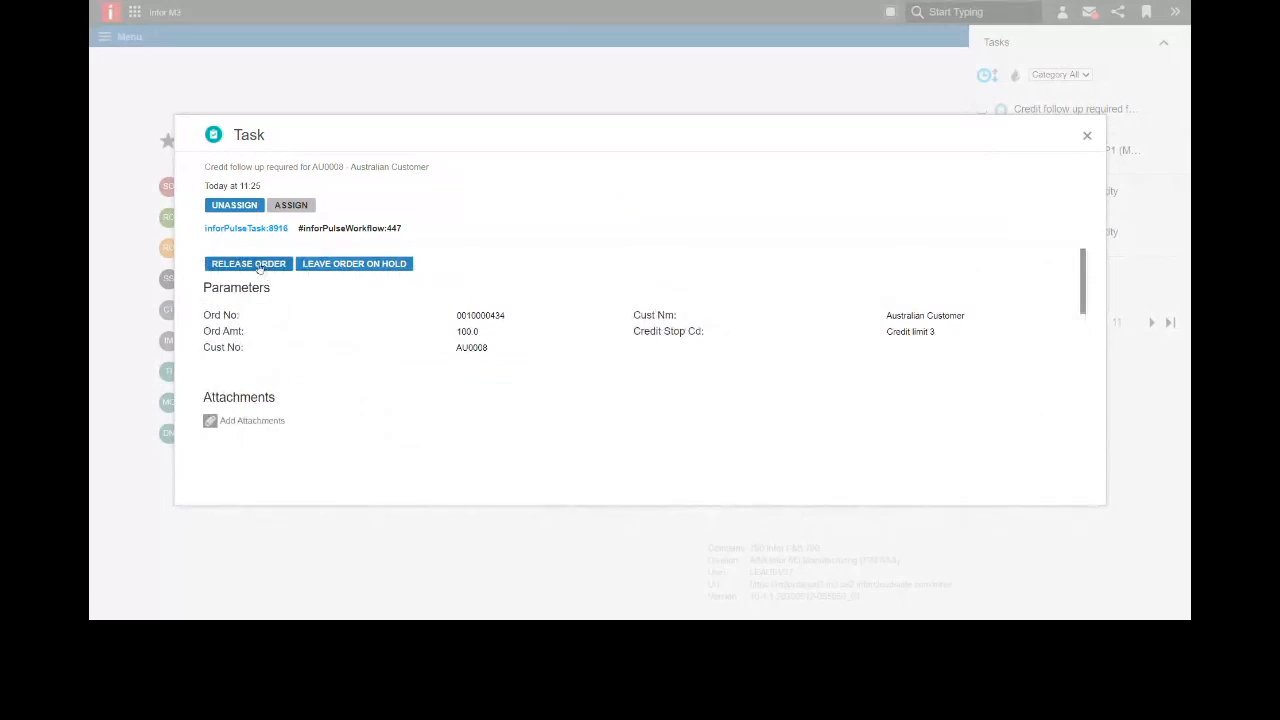
click(1087, 135)
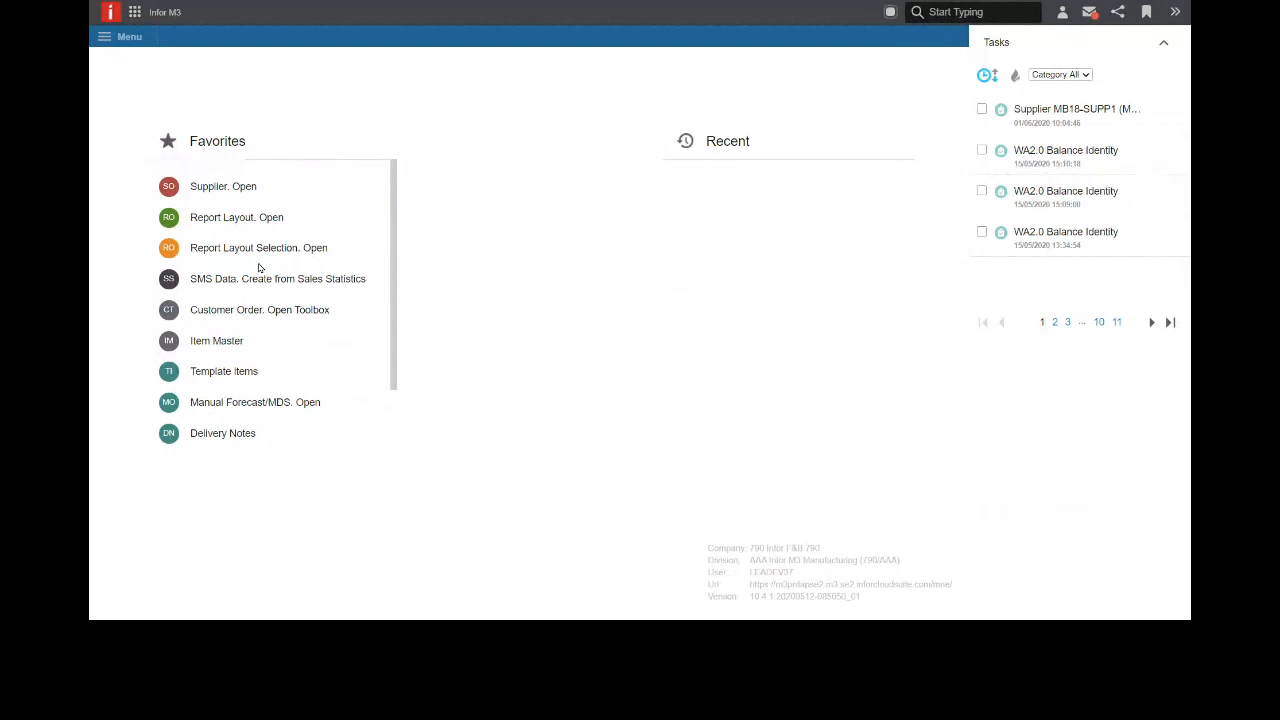
click(259, 310)
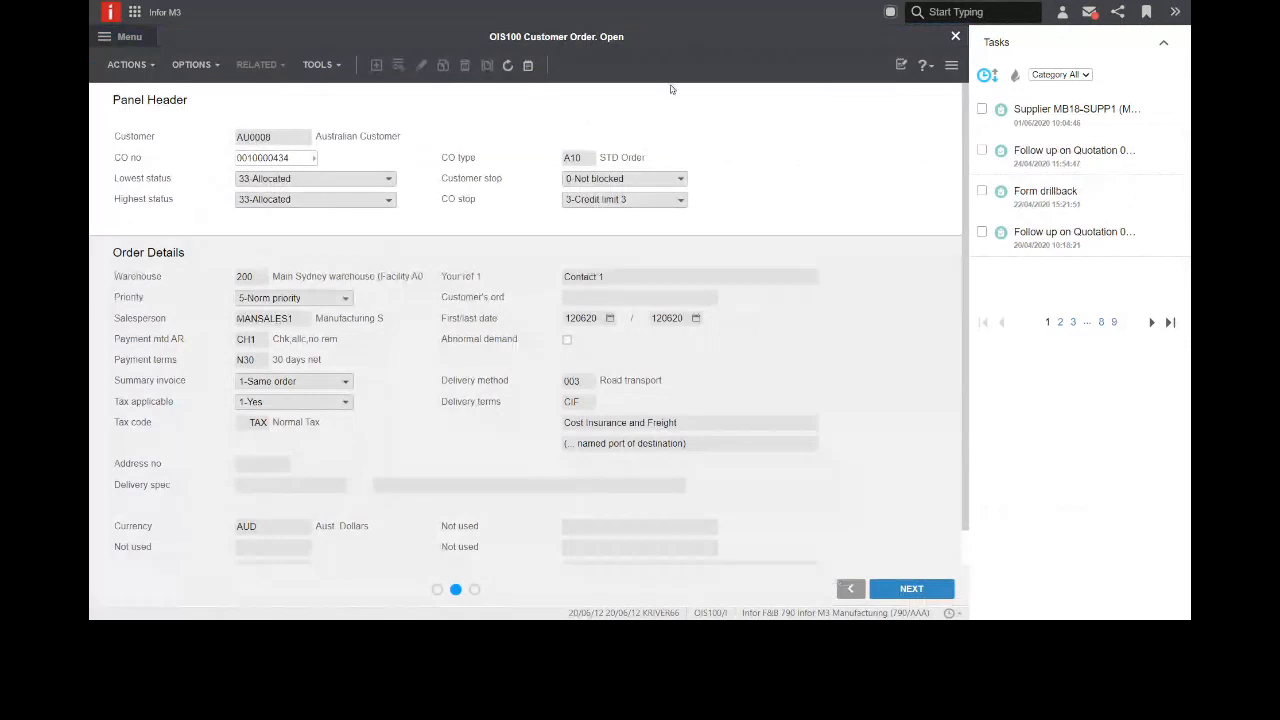
mouse_move(466, 104)
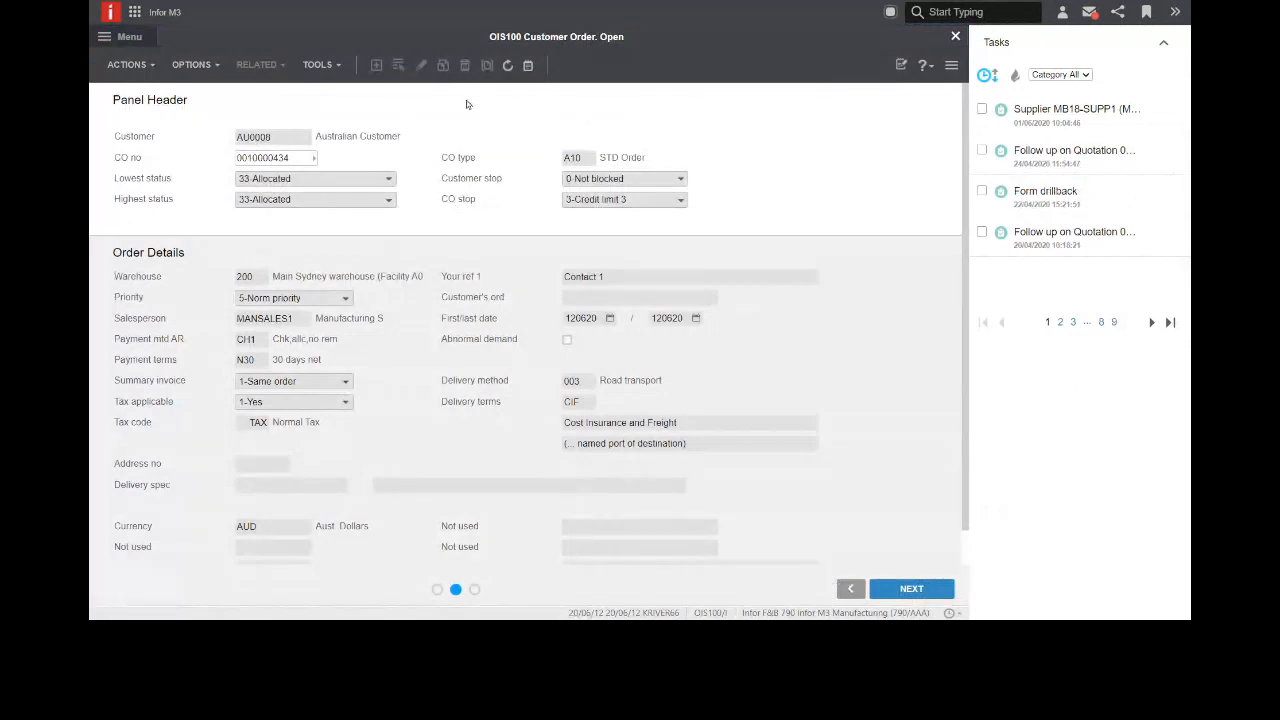